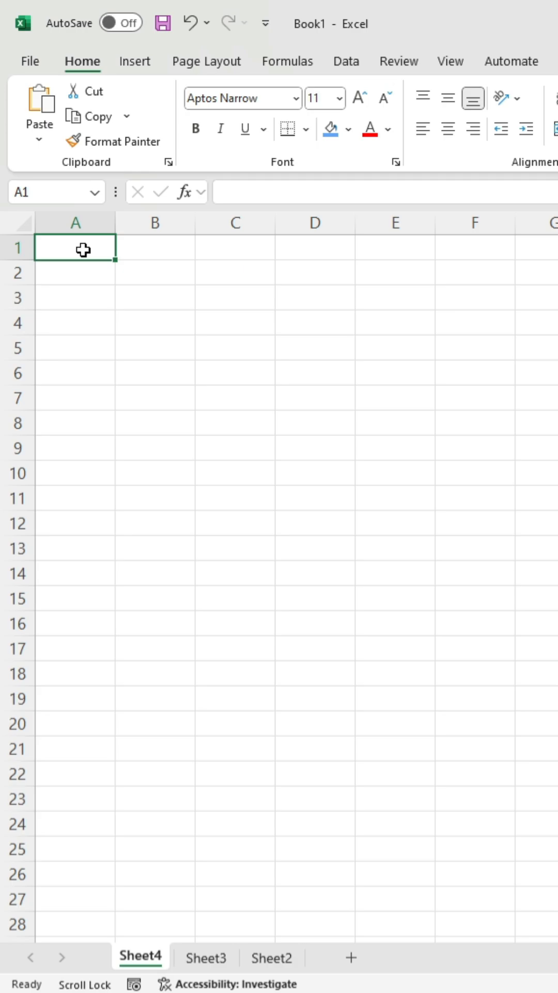
# Add a note to A1 via Shift+F2 reading 'Correct' and finish editing
pyautogui.press('Shift+F2')
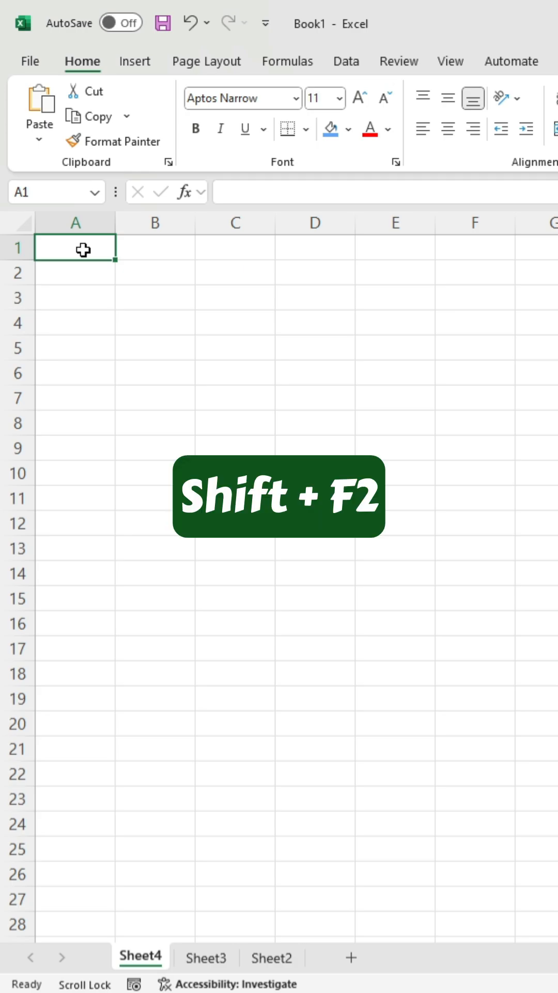
pyautogui.press('shift+f2')
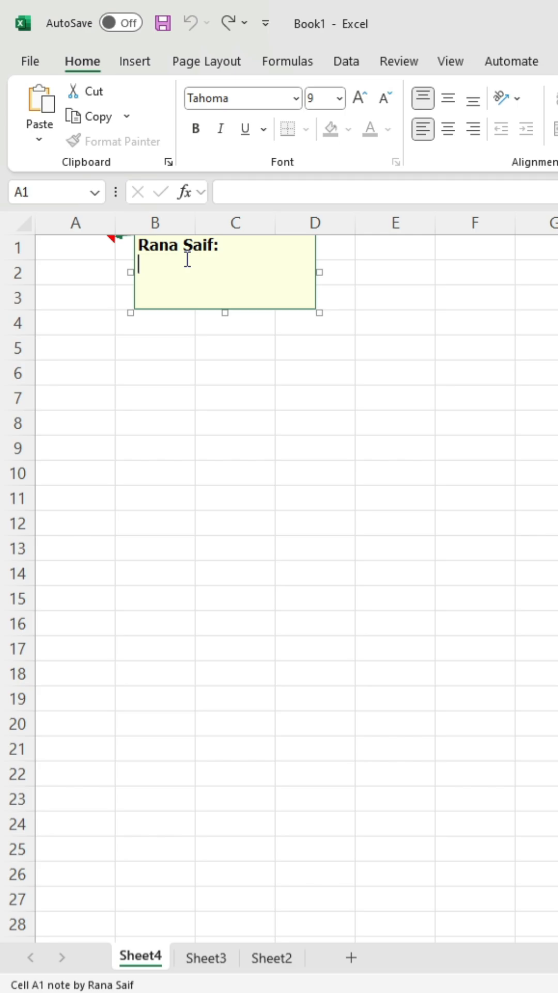
pyautogui.write('Co')
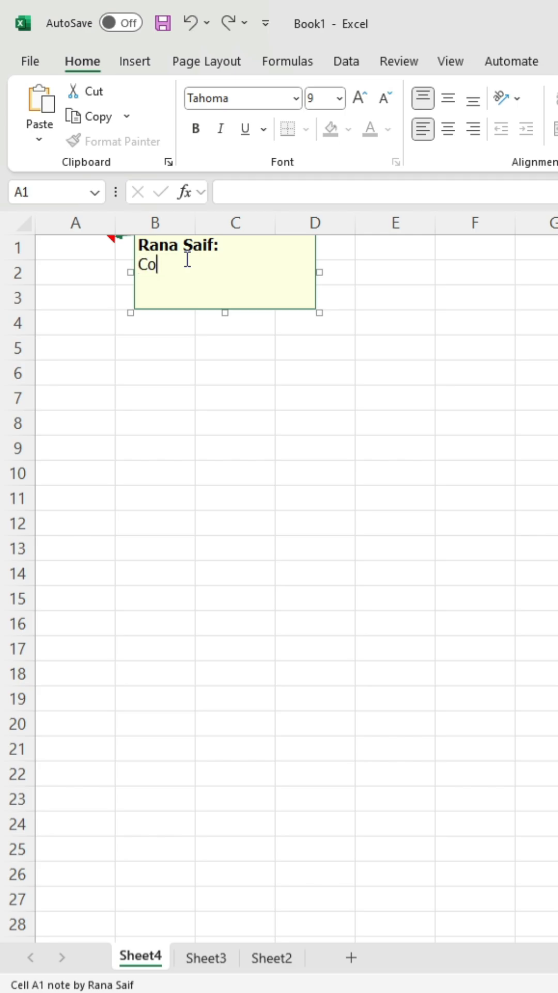
pyautogui.write('rrect')
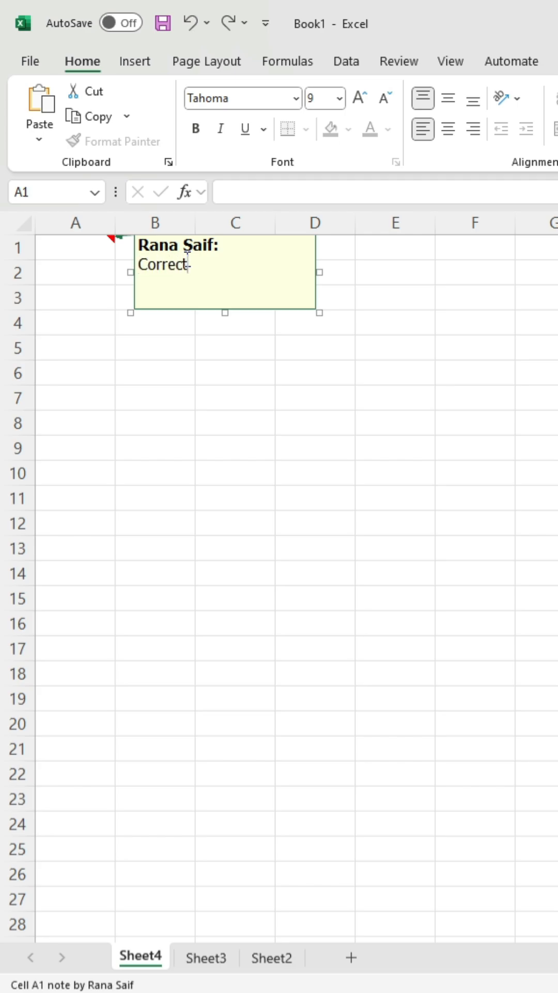
pyautogui.click(154, 422)
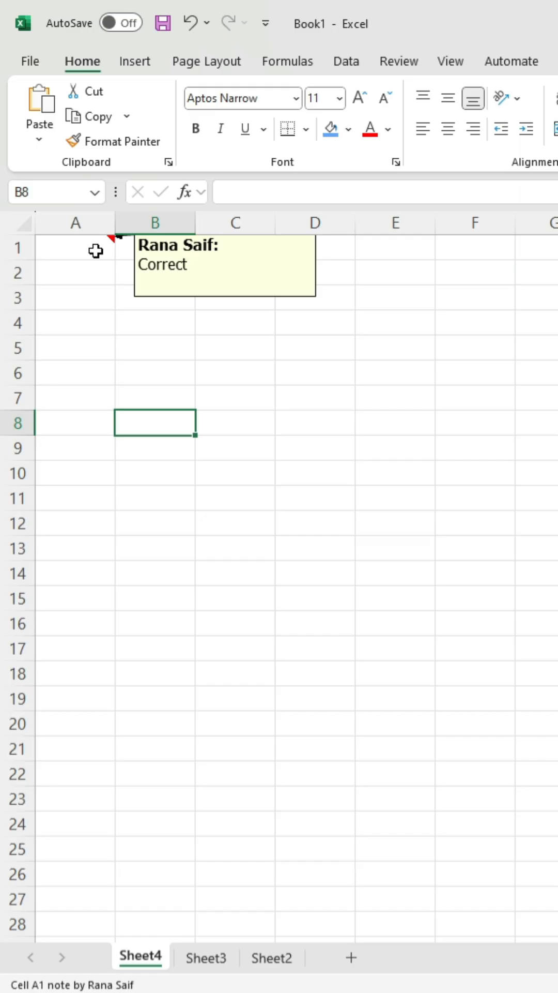
# Go to Sheet3, choose D2 and reach its Data Validation settings with Alt+A+V+V
pyautogui.click(205, 957)
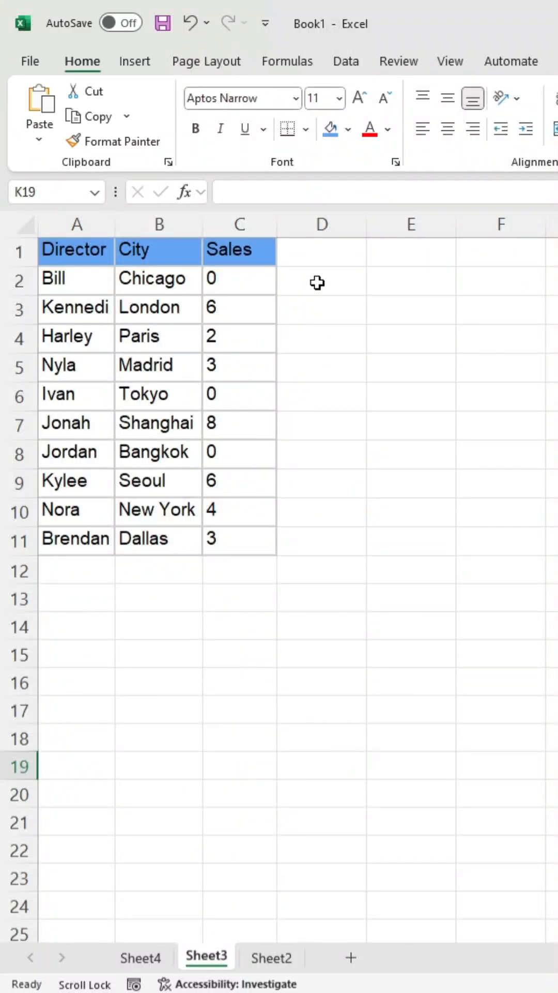
pyautogui.click(321, 278)
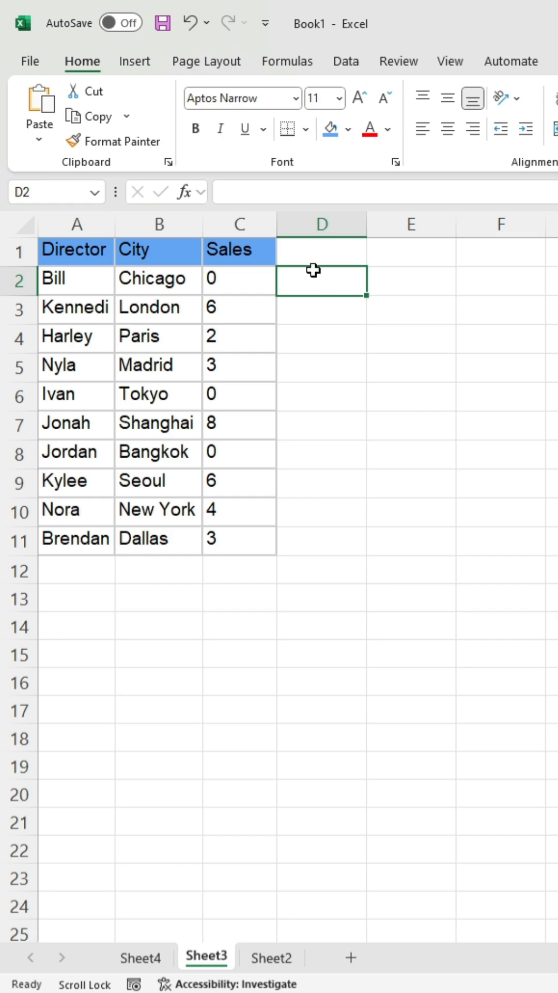
pyautogui.click(346, 61)
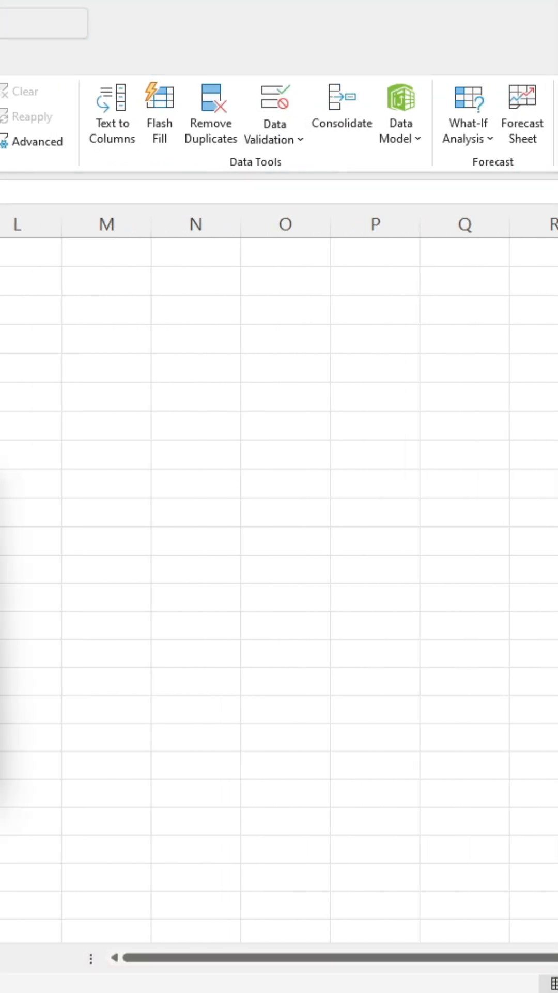
pyautogui.press('Alt+A+V+V')
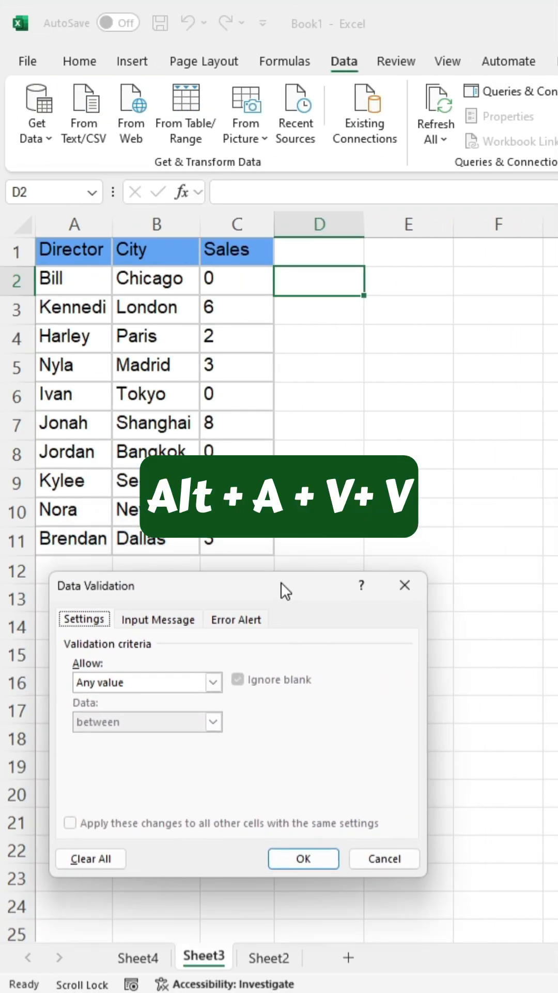
# Allow only a List sourced from B2:B11 so D2 becomes a city dropdown
pyautogui.click(213, 682)
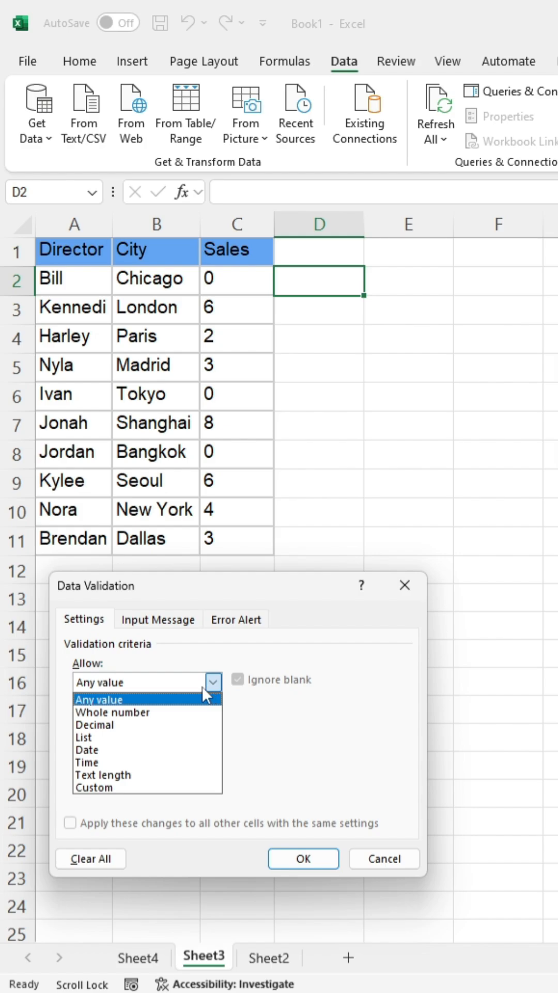
pyautogui.click(82, 736)
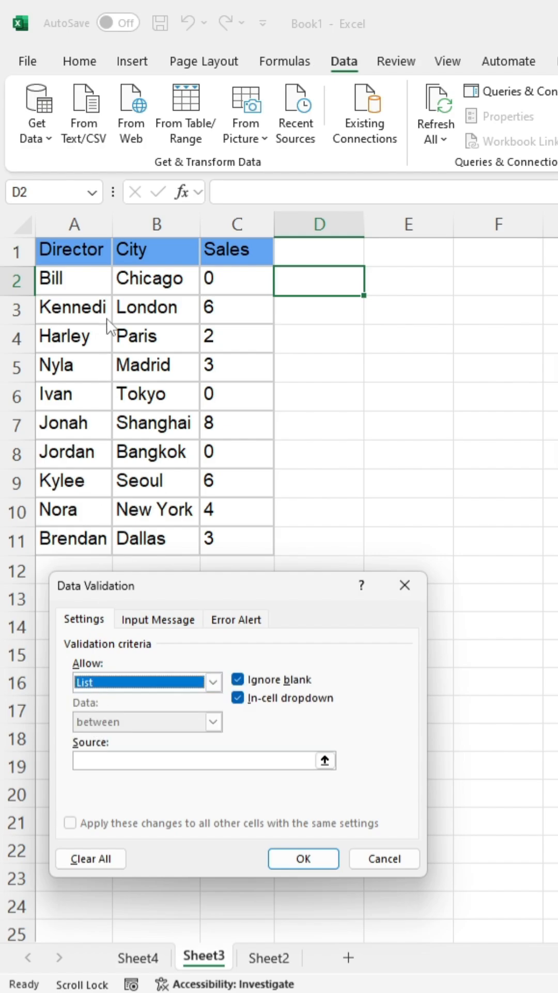
pyautogui.click(196, 760)
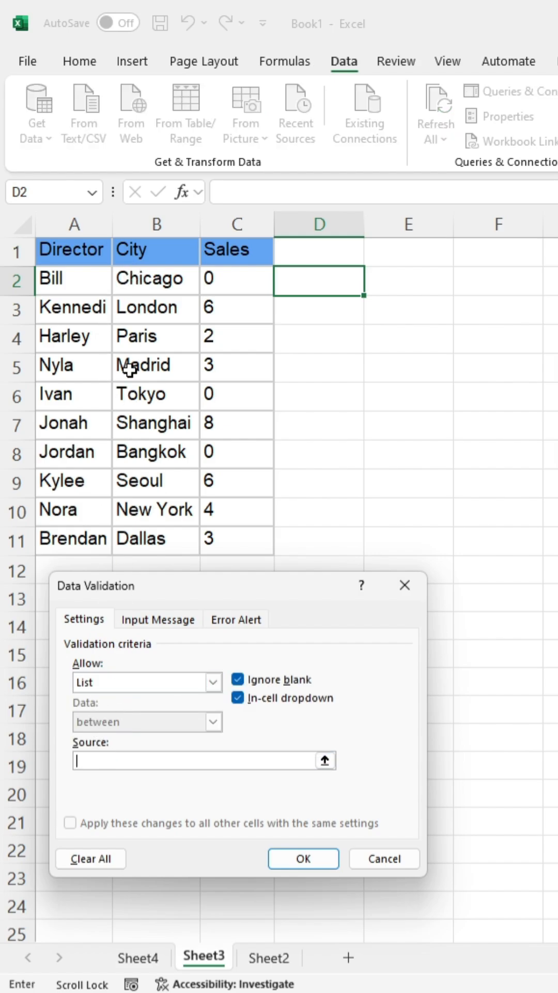
pyautogui.moveTo(156, 278); pyautogui.dragTo(157, 526)
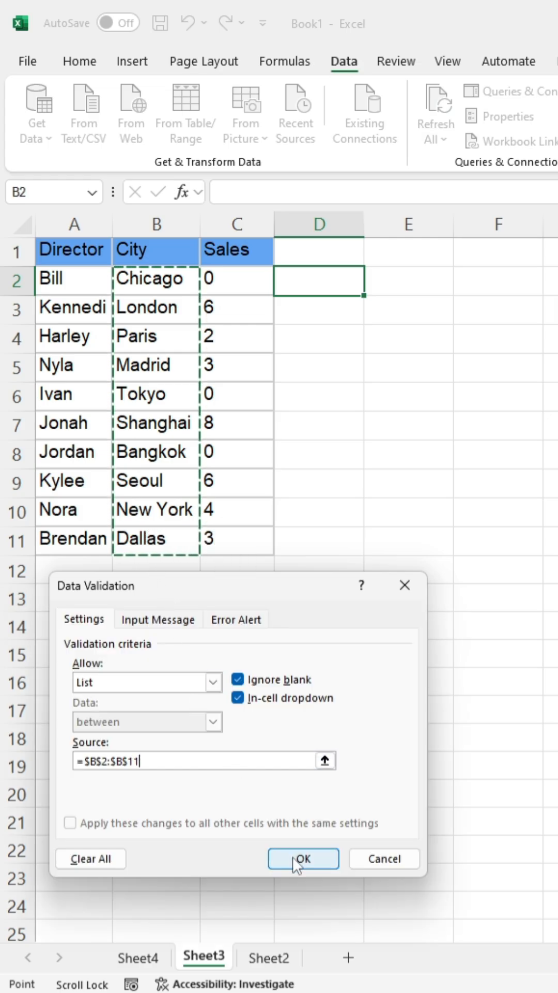
pyautogui.click(303, 858)
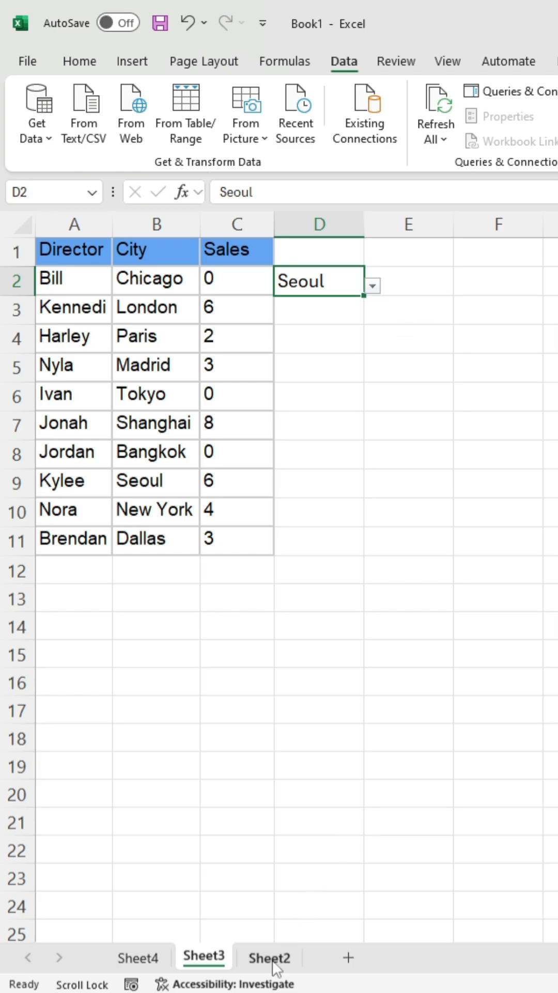
# Go to Sheet2's name lists and reach Conditional Formatting from Home
pyautogui.click(268, 956)
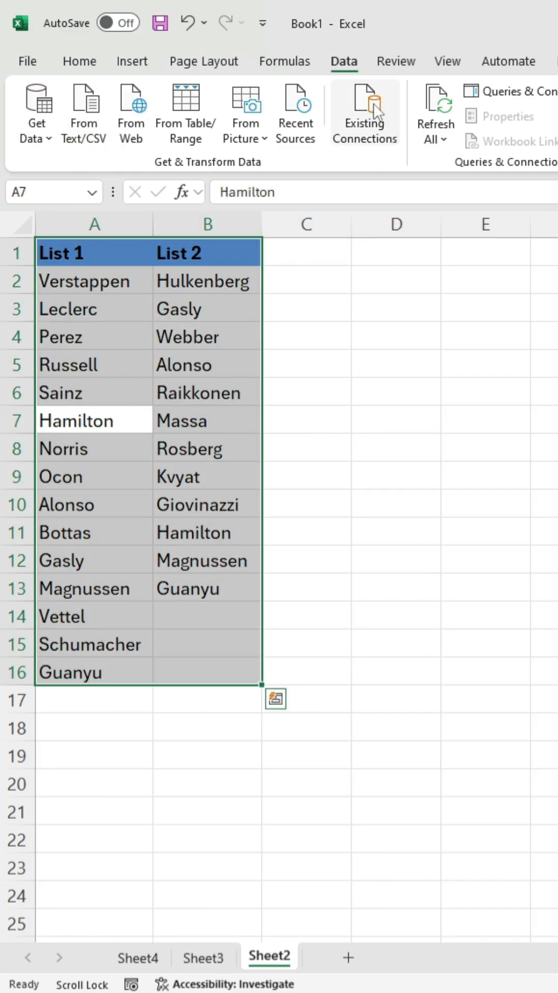
pyautogui.click(79, 61)
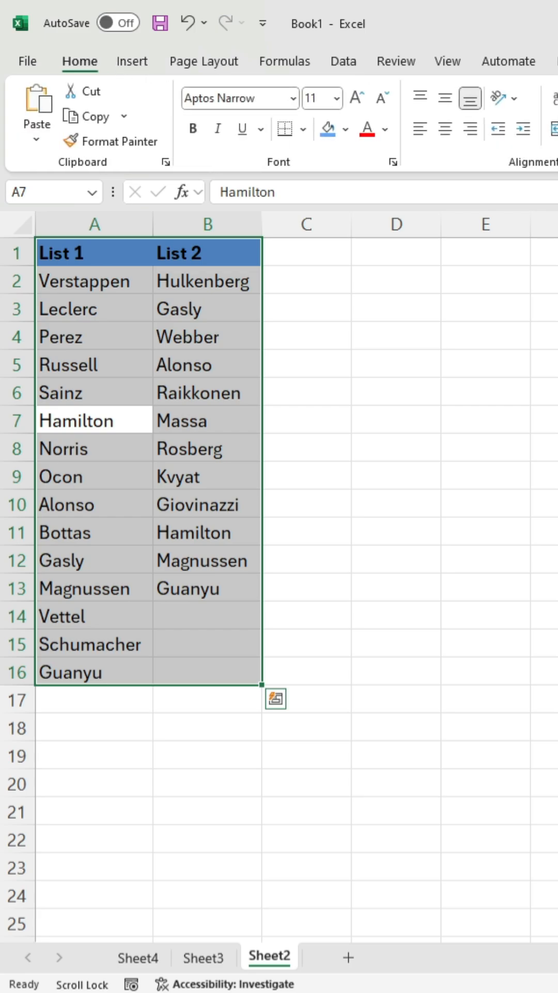
pyautogui.click(203, 114)
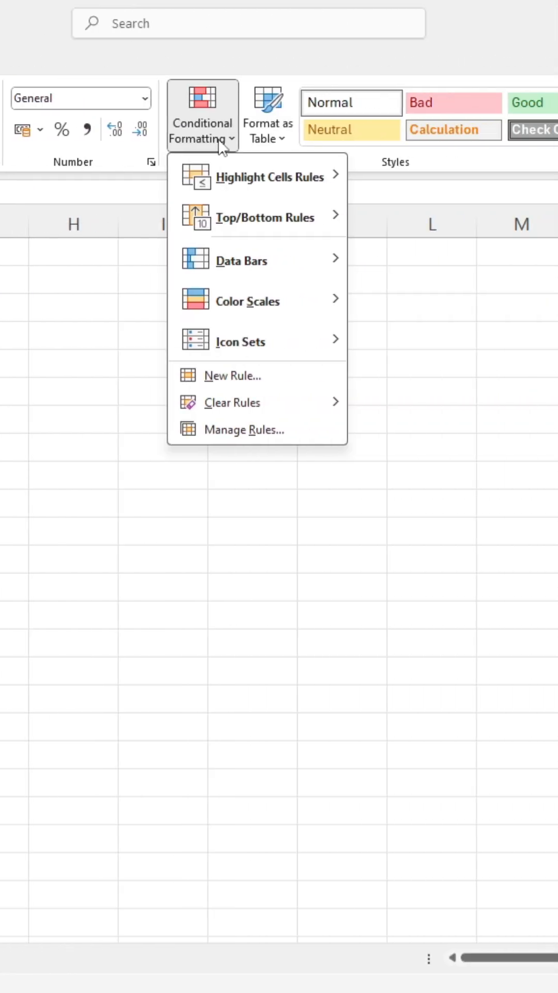
pyautogui.moveTo(223, 151)
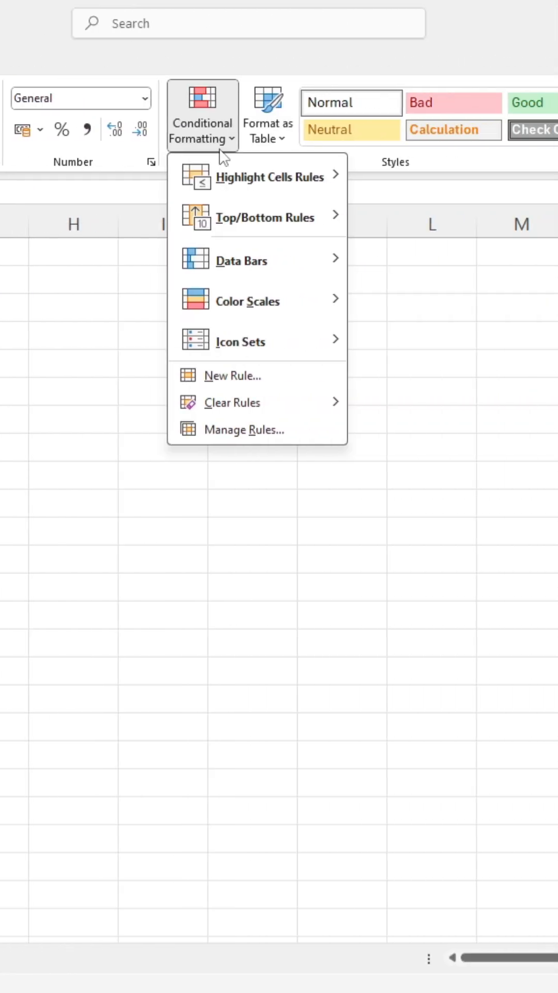